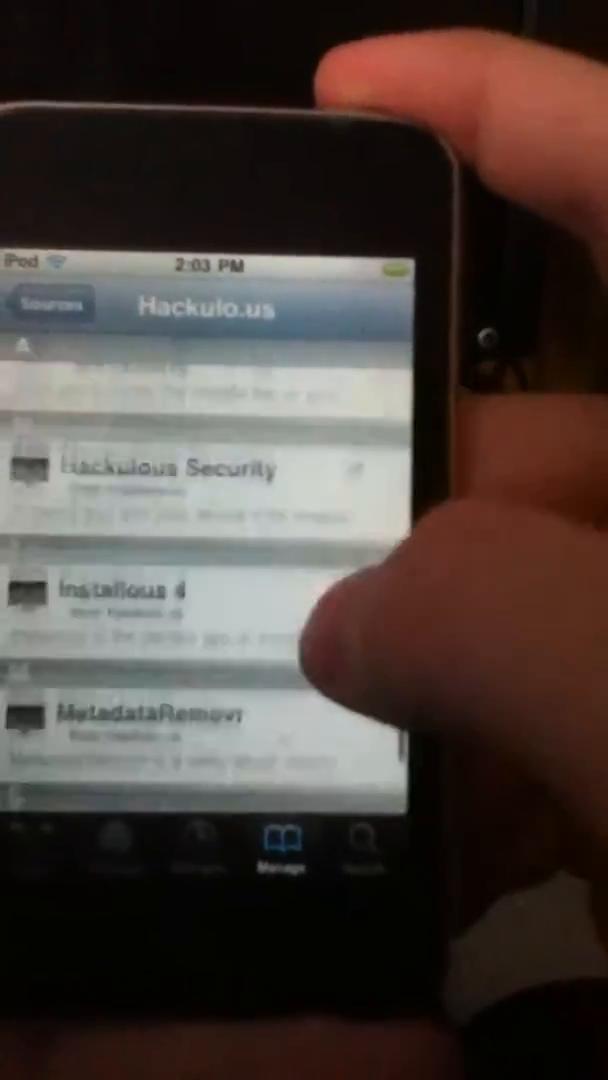
Scroll the Hackulo.us package list before leaving Cydia for the home screen.
scroll("up", 3)
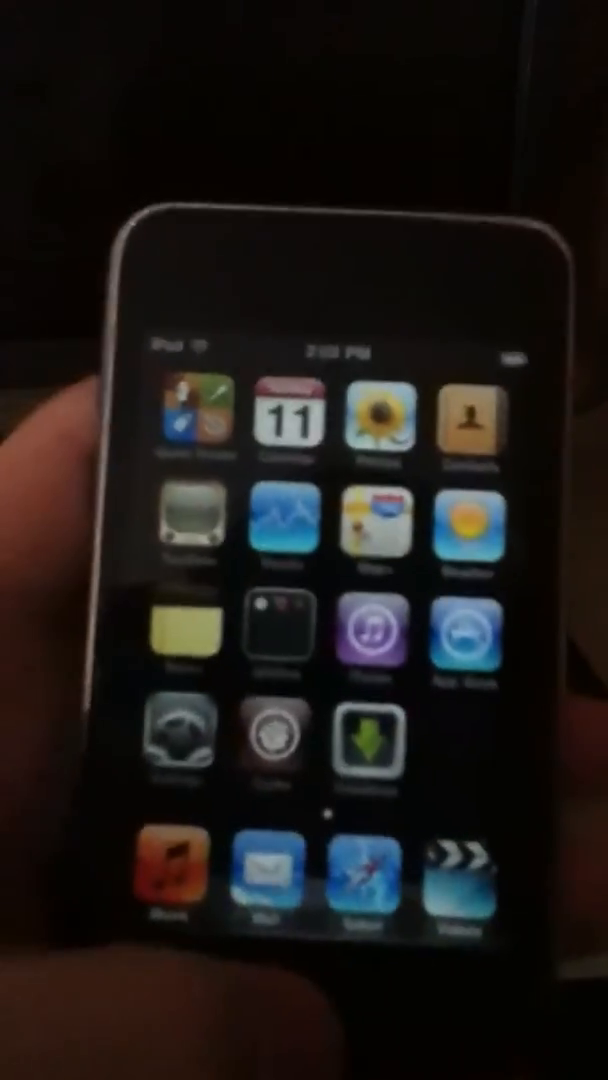
Launch Installous 4 and scroll through the 'Infinity blade' search results.
left_click(368, 744)
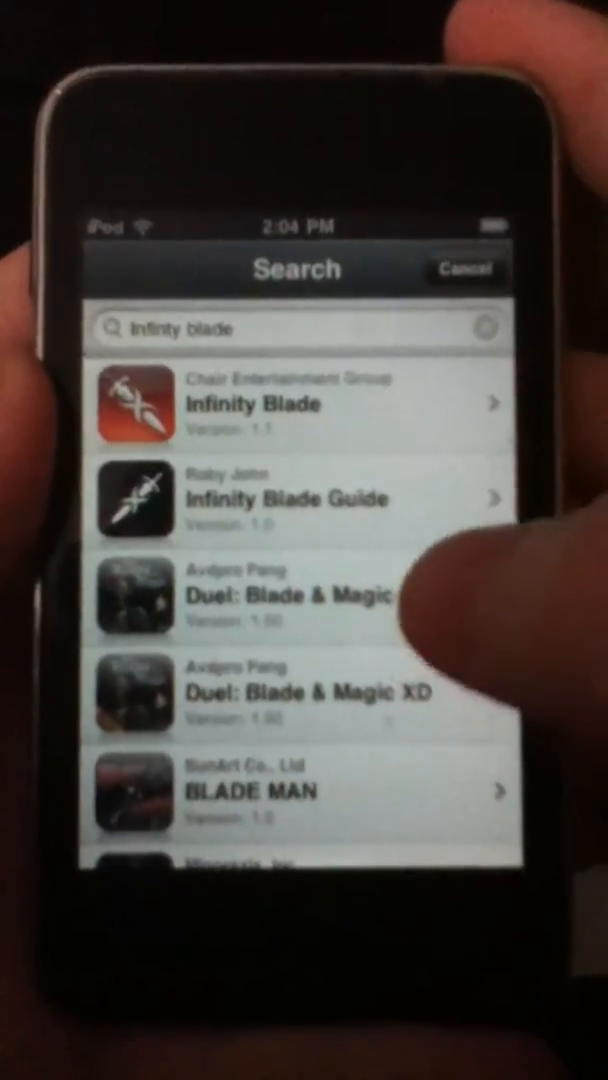
scroll("down", 3)
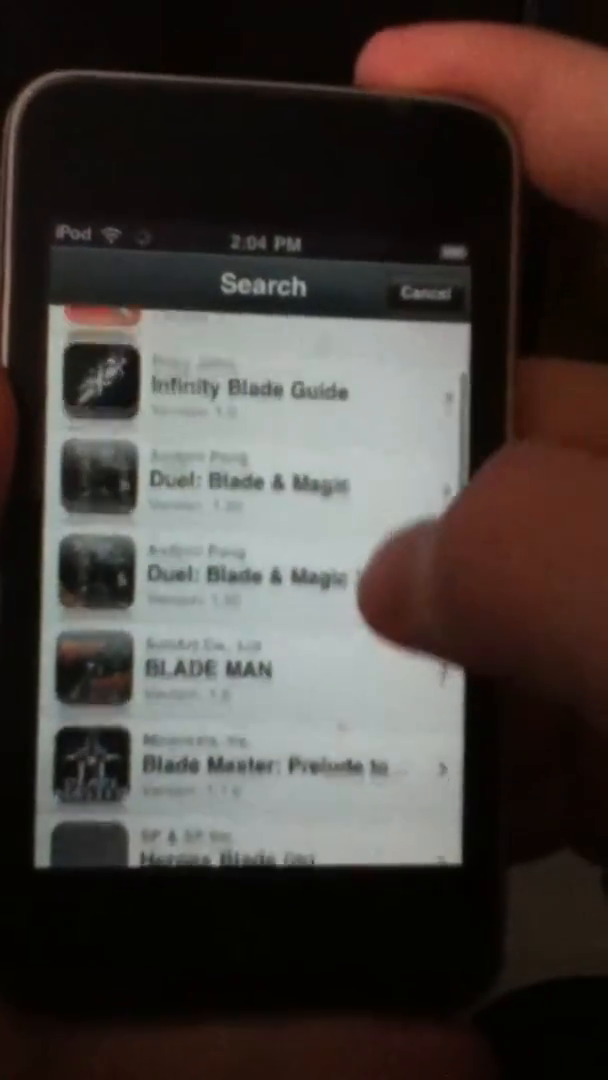
scroll("down", 3)
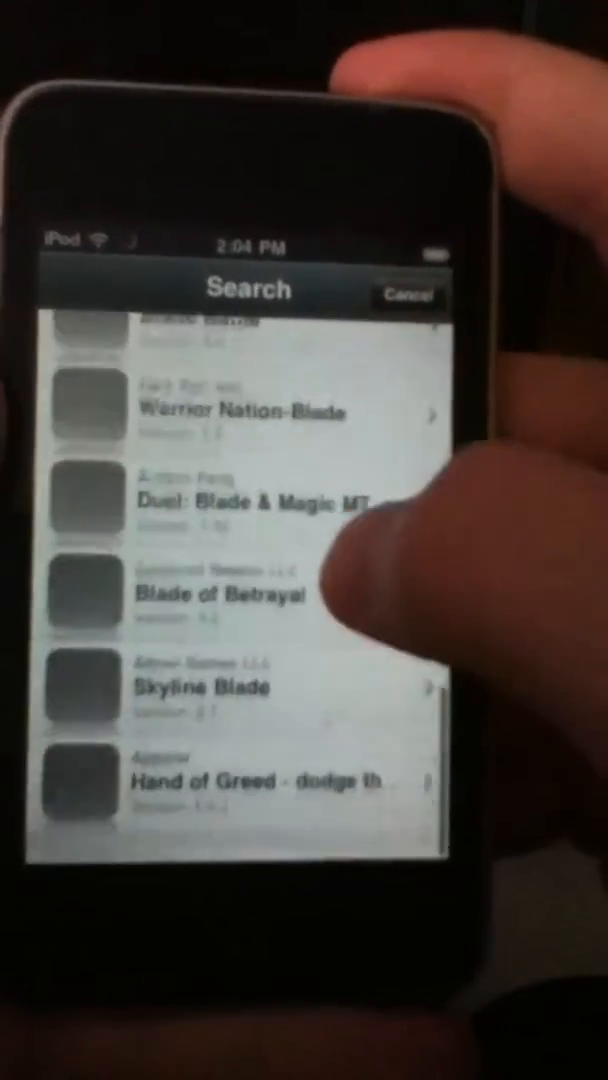
scroll("up", 3)
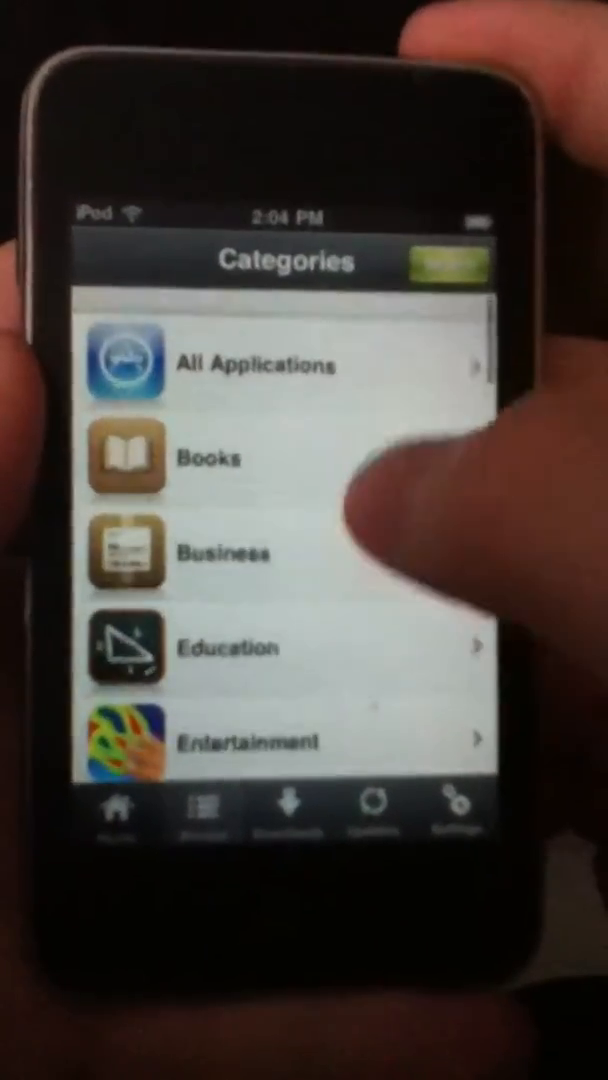
Show the Categories list with All Applications, Books and Business.
left_click(258, 364)
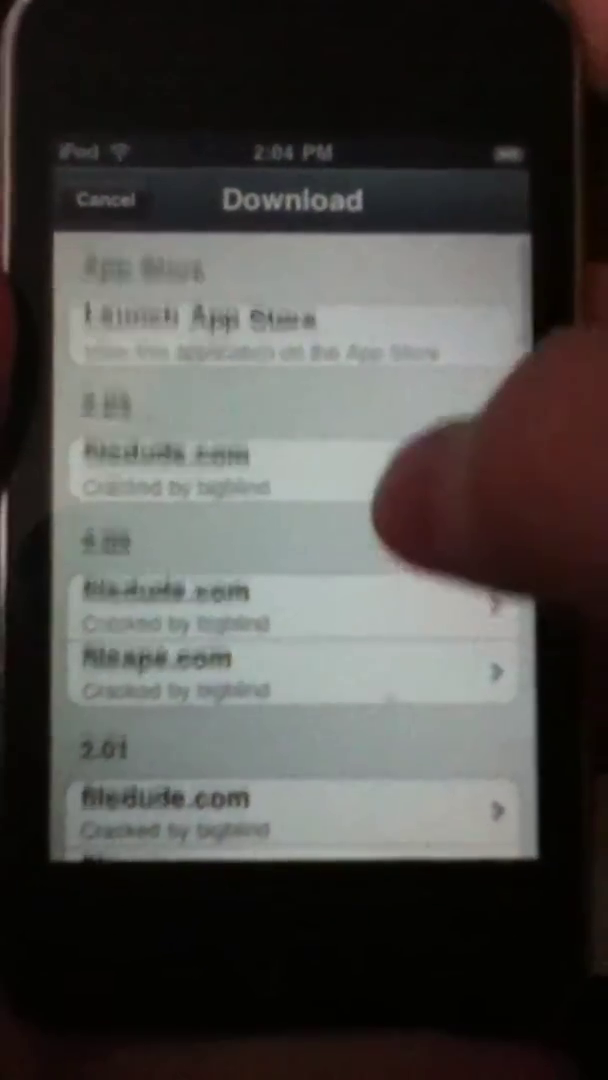
Scroll the filedude/fileape download links, then switch to the empty Downloads list.
scroll("down", 3)
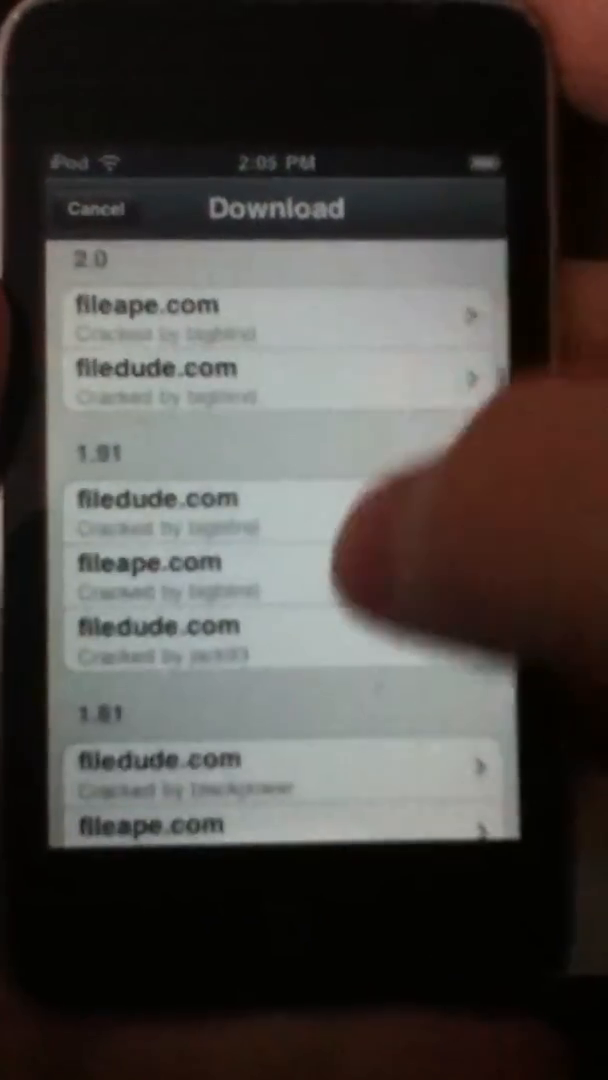
scroll("down", 3)
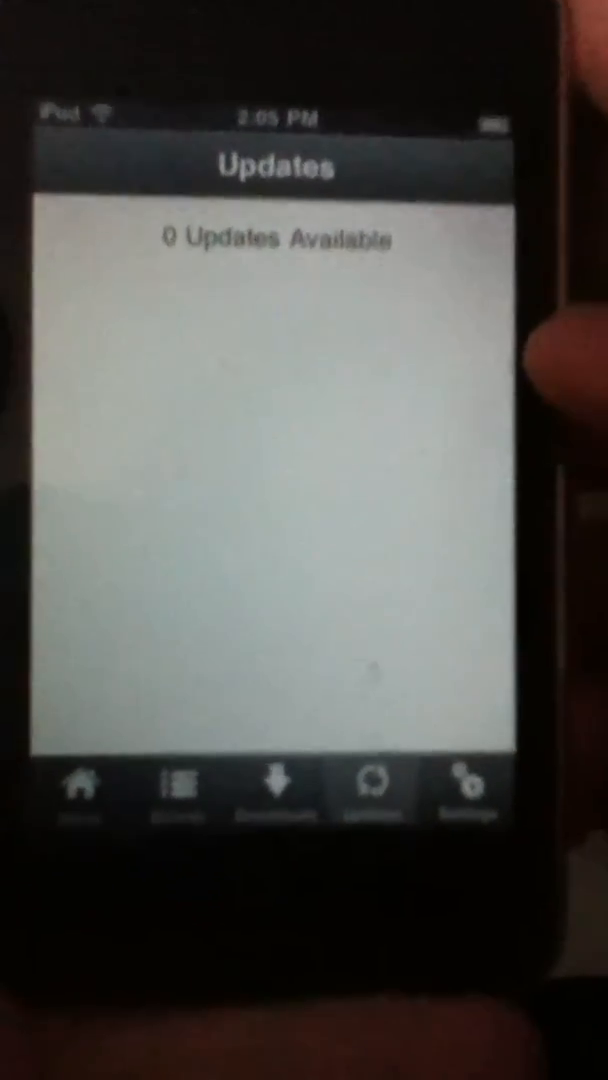
left_click(276, 784)
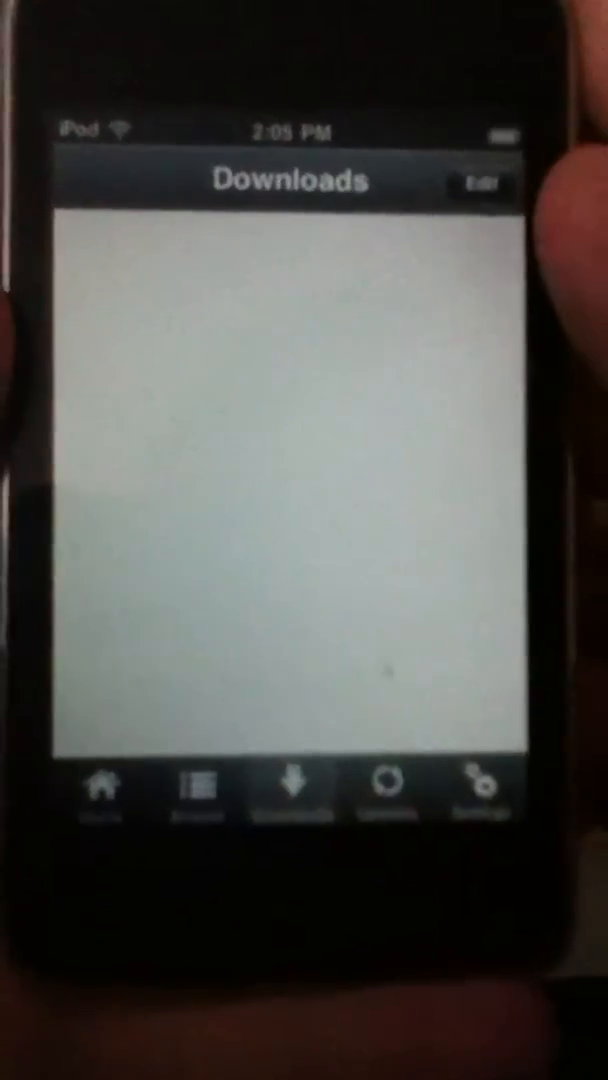